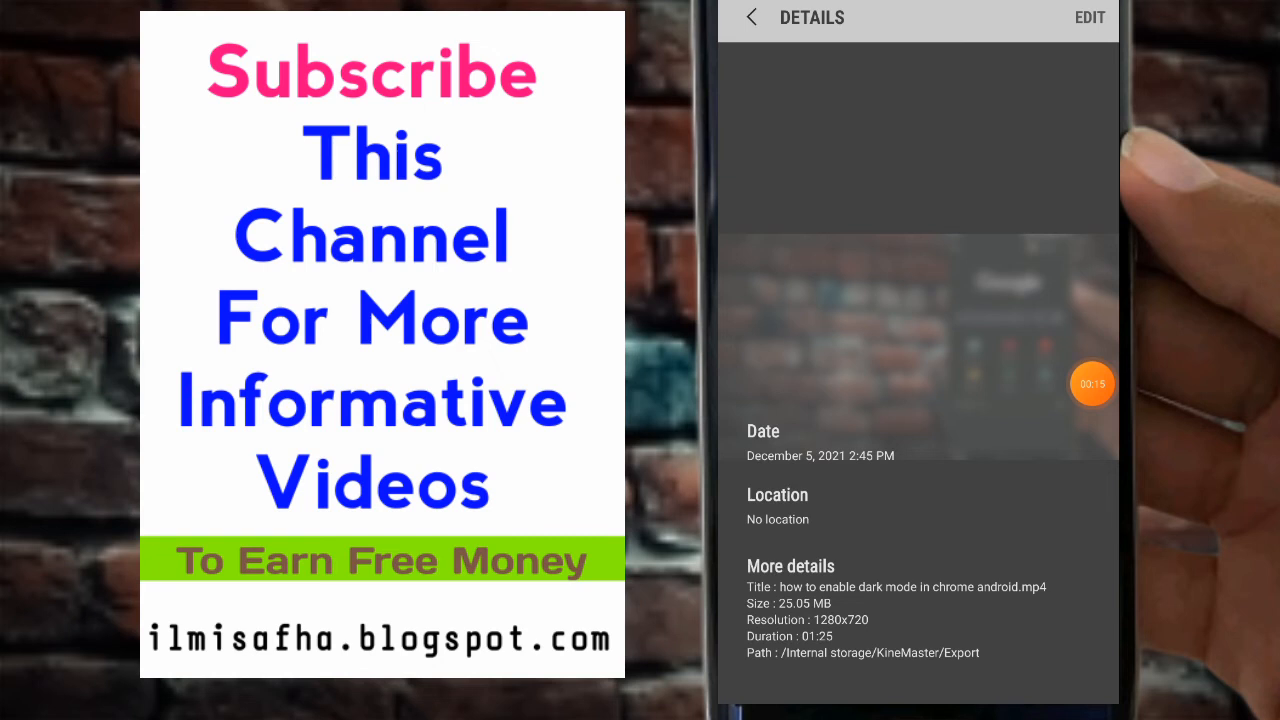
Leave the Gallery video details and show the phone's app drawer.
left_click(752, 16)
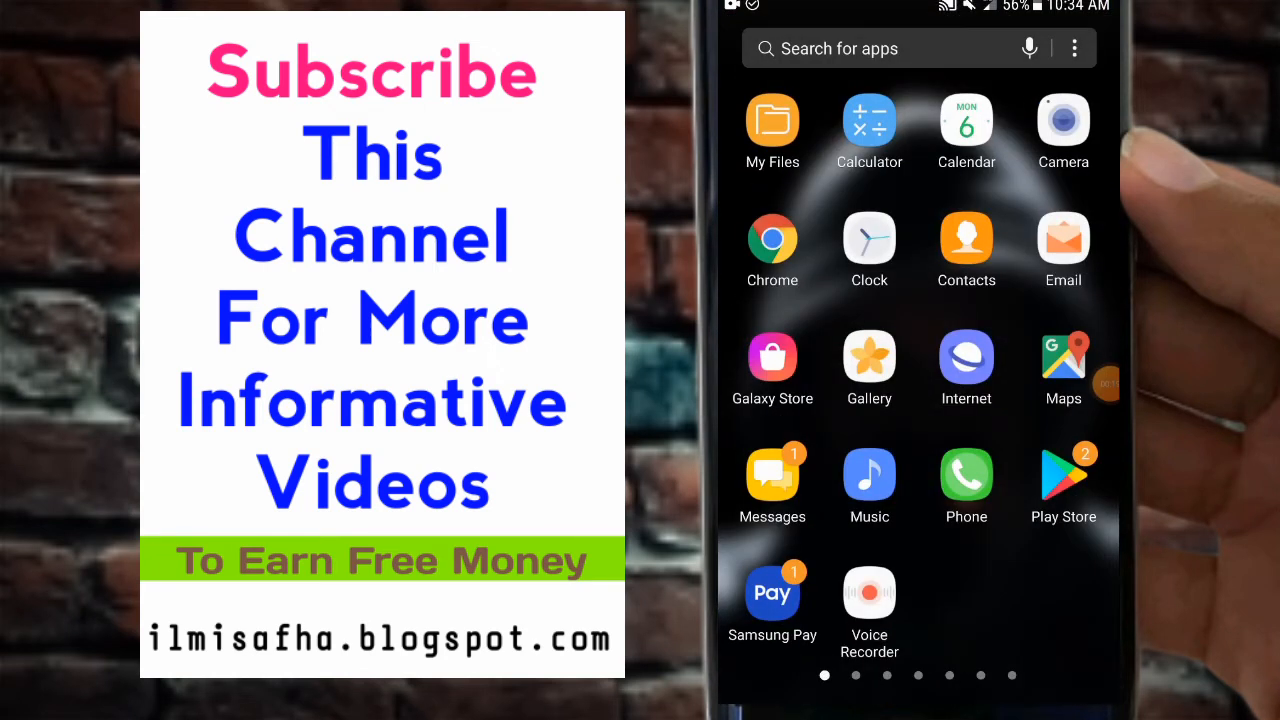
Launch Chrome and run a web search for "mp4 to mkv".
left_click(772, 238)
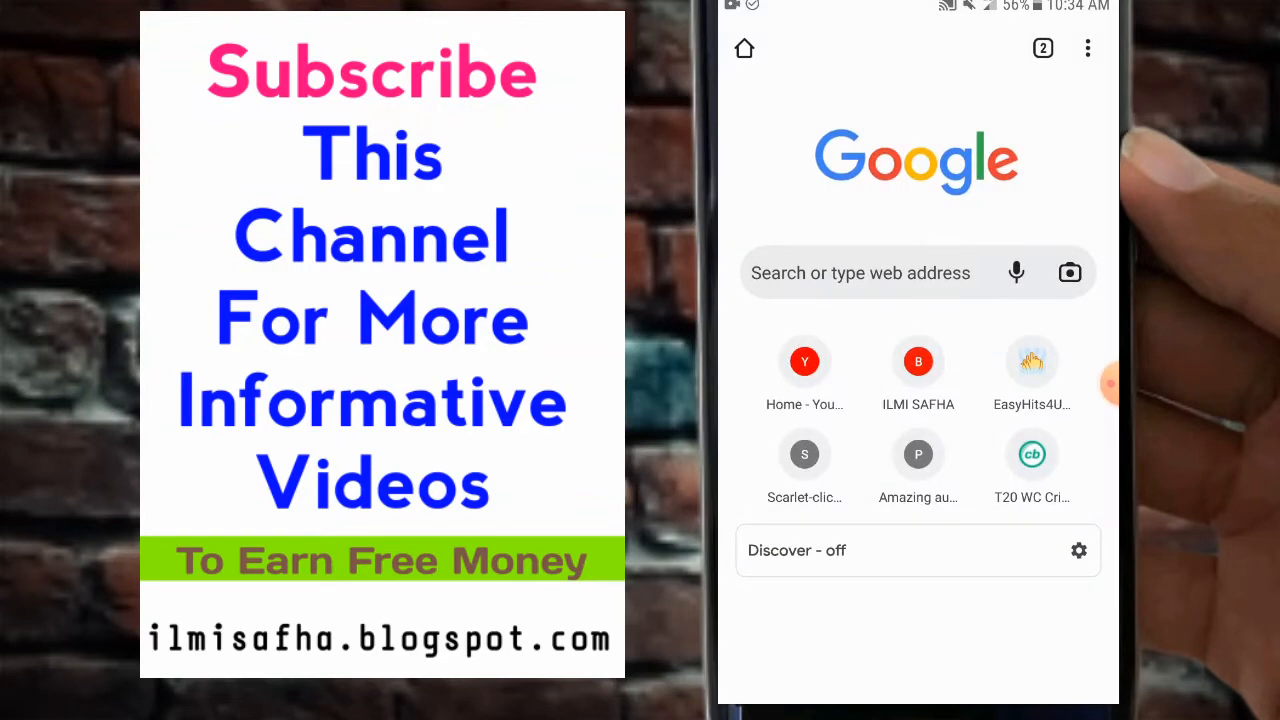
left_click(860, 272)
type("mp4 to mkv")
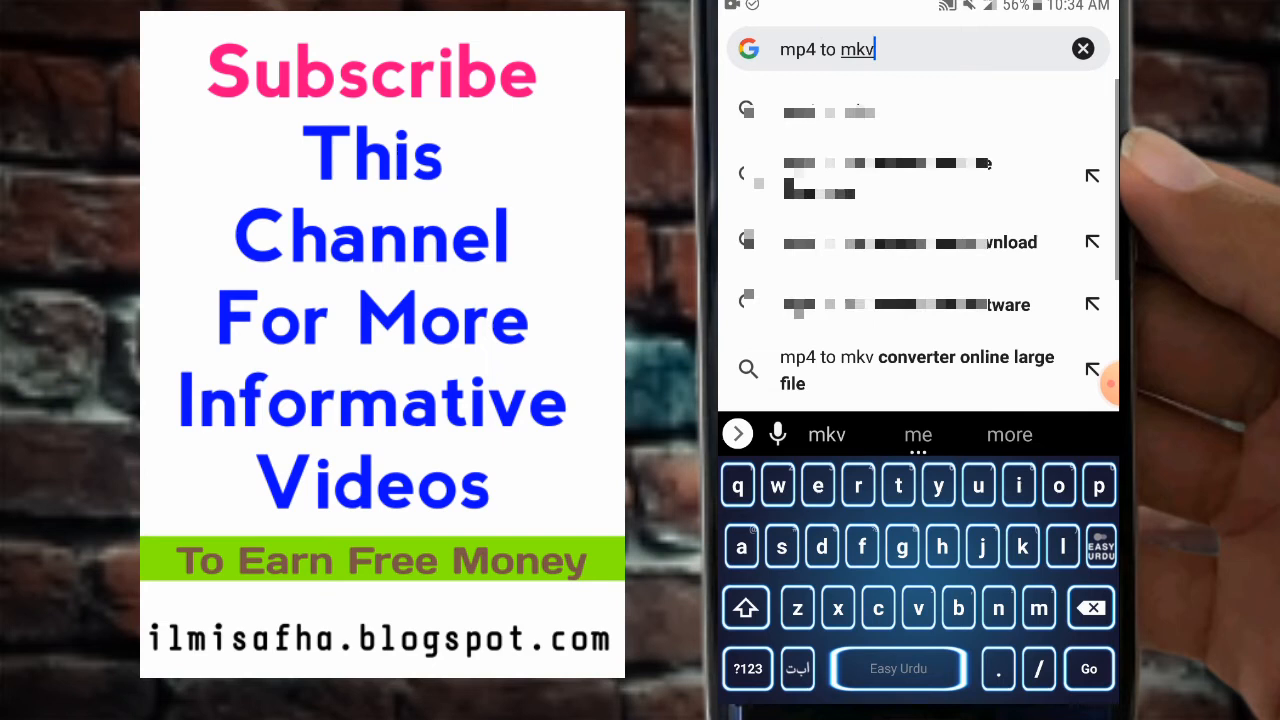
left_click(1088, 668)
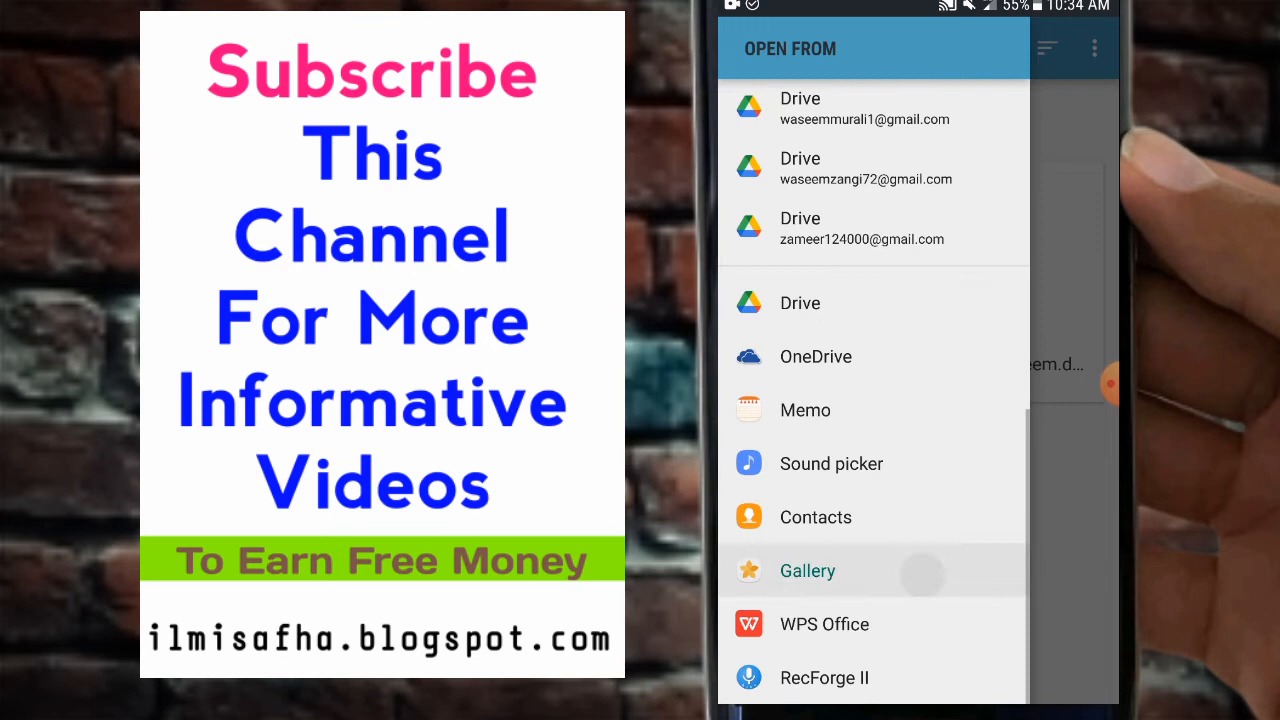
Choose the video from the phone's Gallery as CloudConvert's input file.
left_click(808, 570)
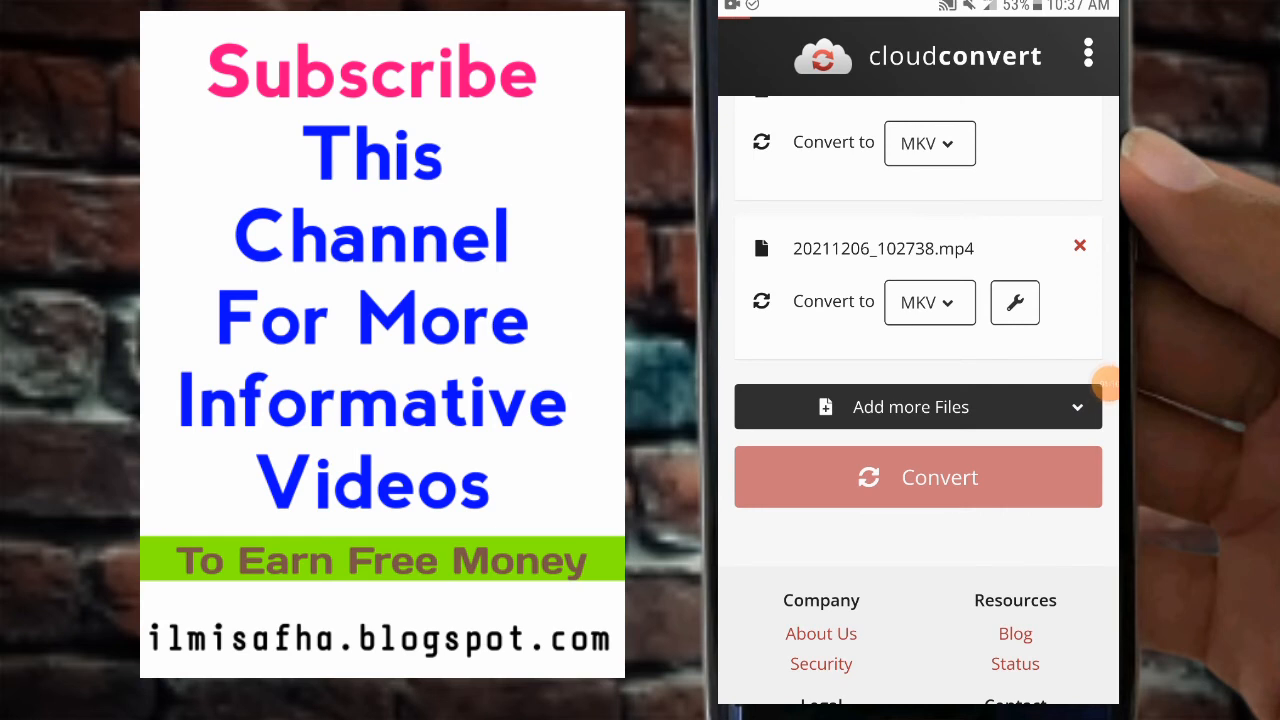
Start converting 20211206_102738.mp4 to MKV.
left_click(916, 476)
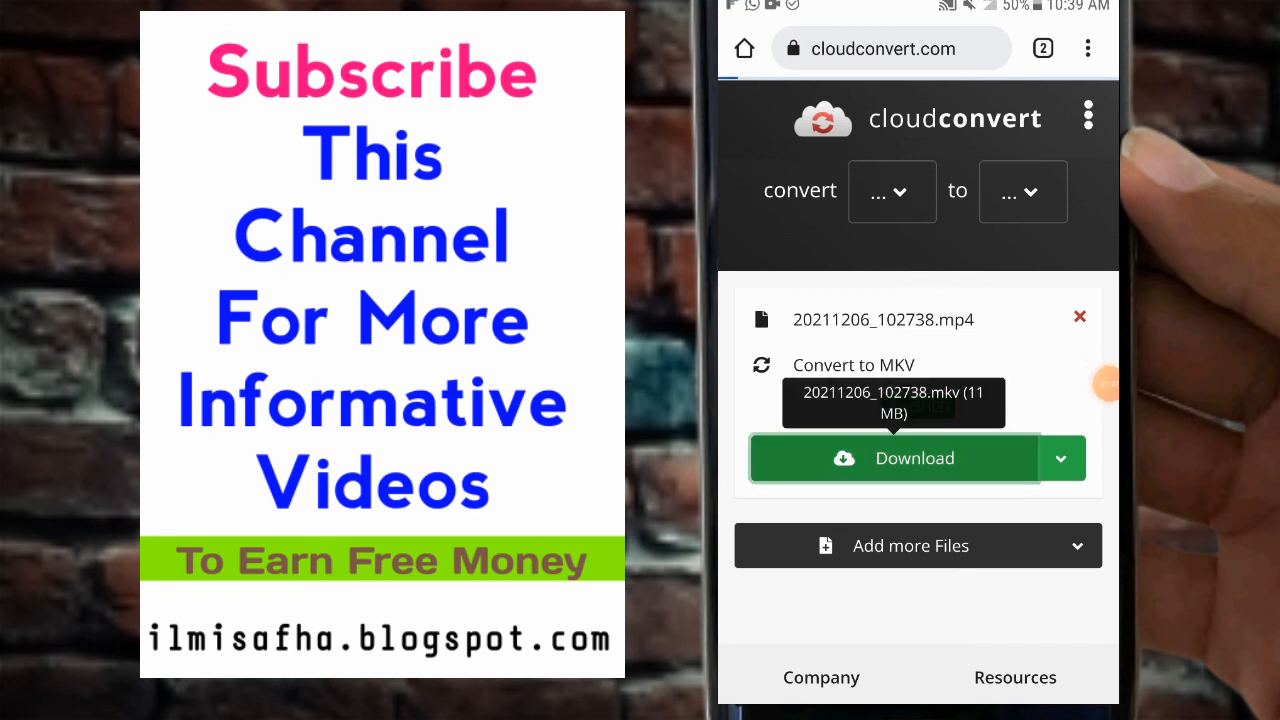
Download 20211206_102738.mkv and view it in the phone's Downloads list.
left_click(892, 458)
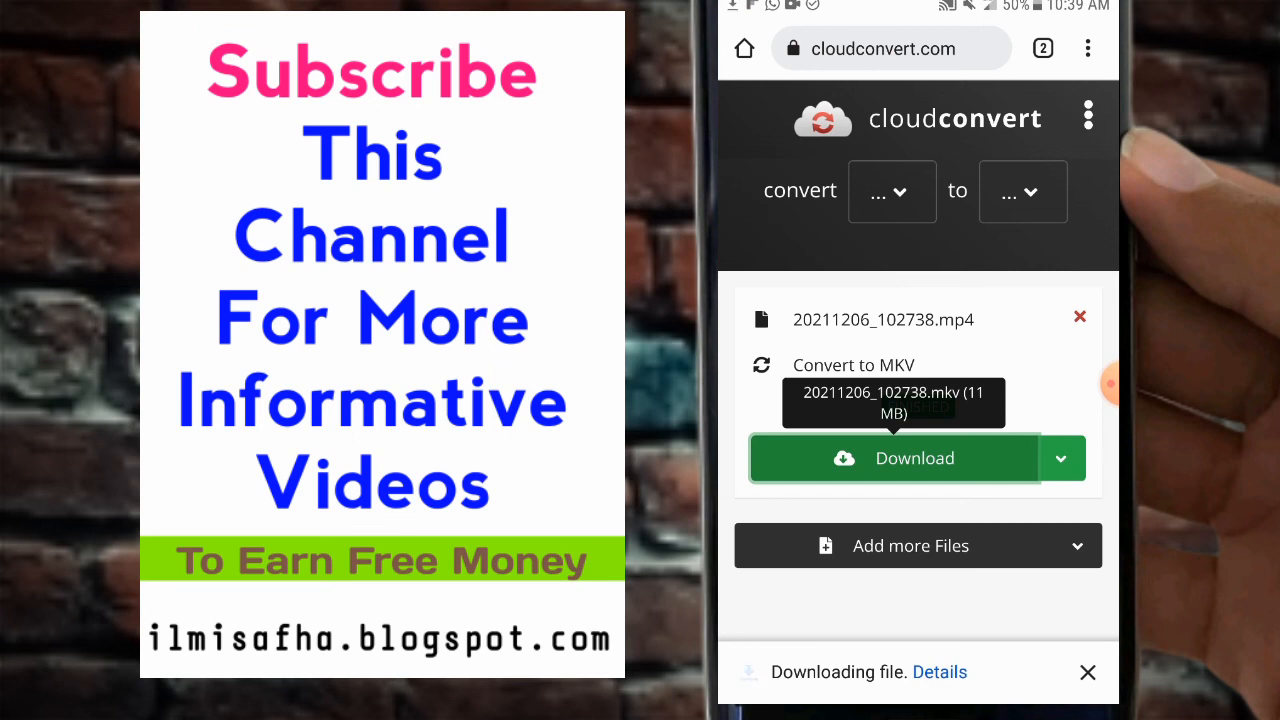
left_click(940, 672)
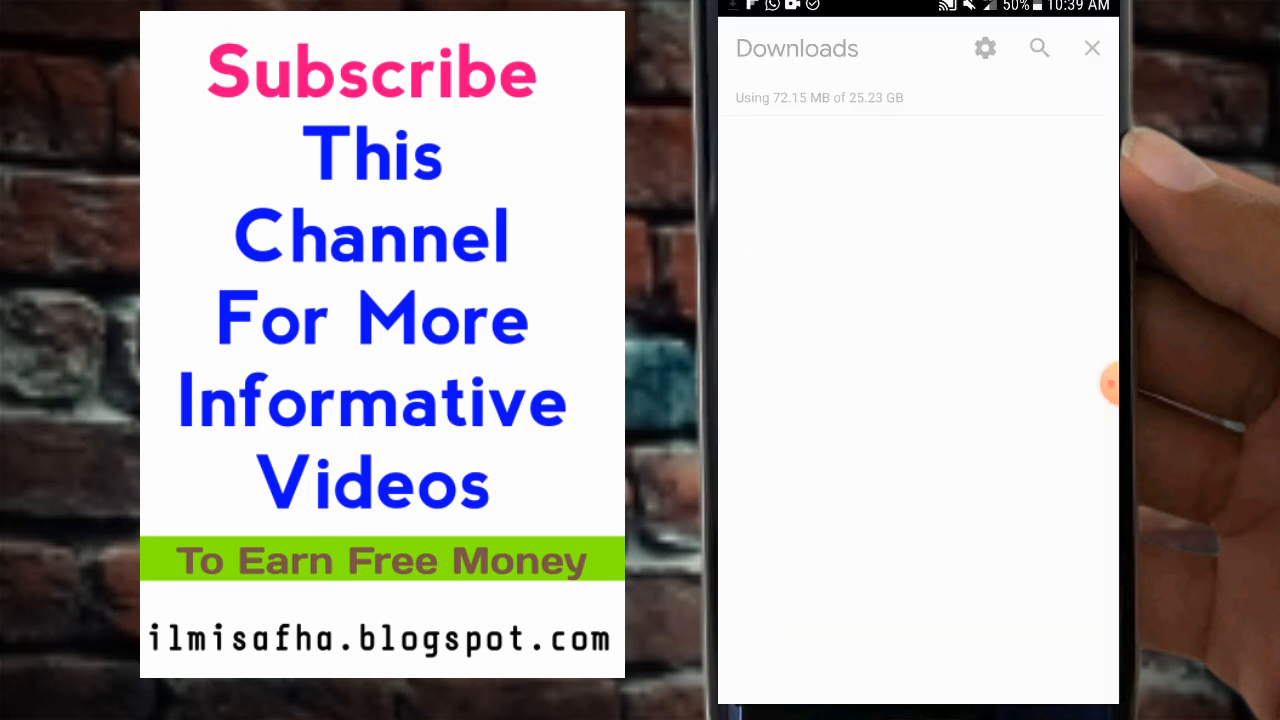